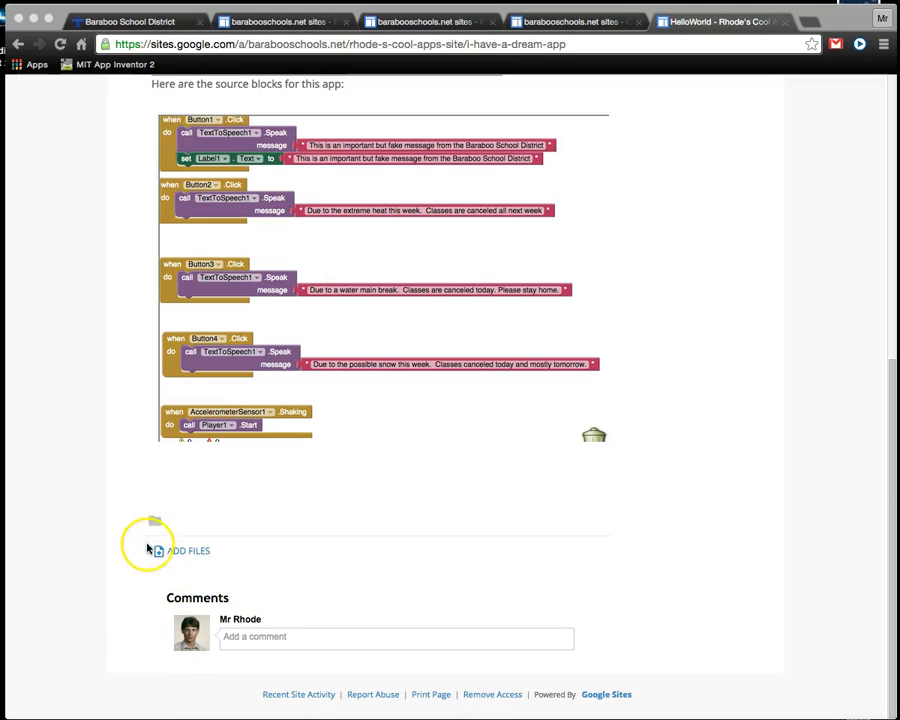
mouse_move(140, 525)
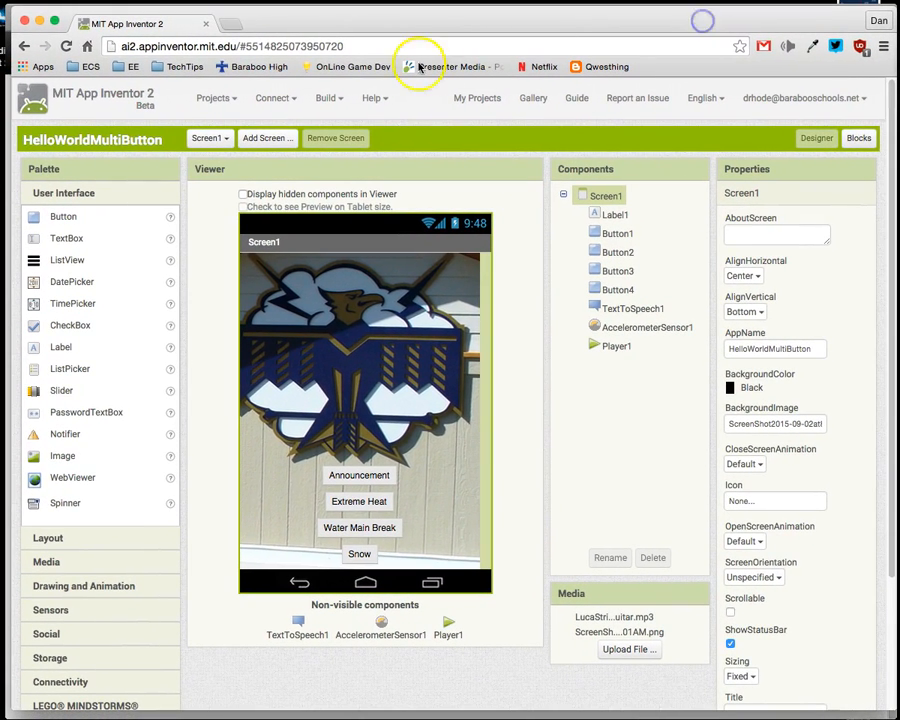
Export the HelloWorldMultiButton project as an .aia file to the computer from the Projects menu
left_click(213, 97)
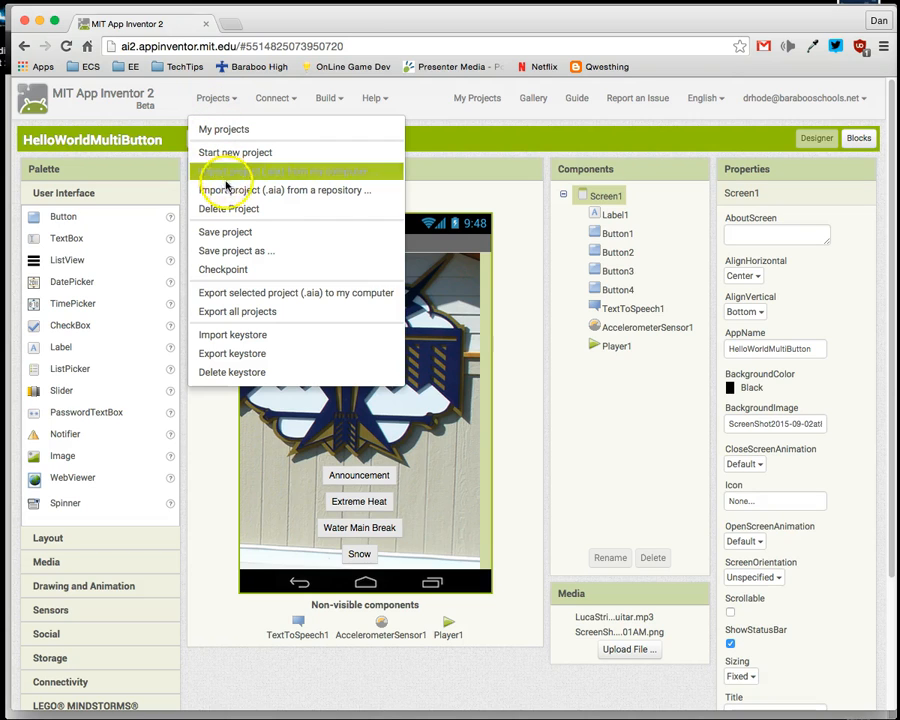
mouse_move(222, 292)
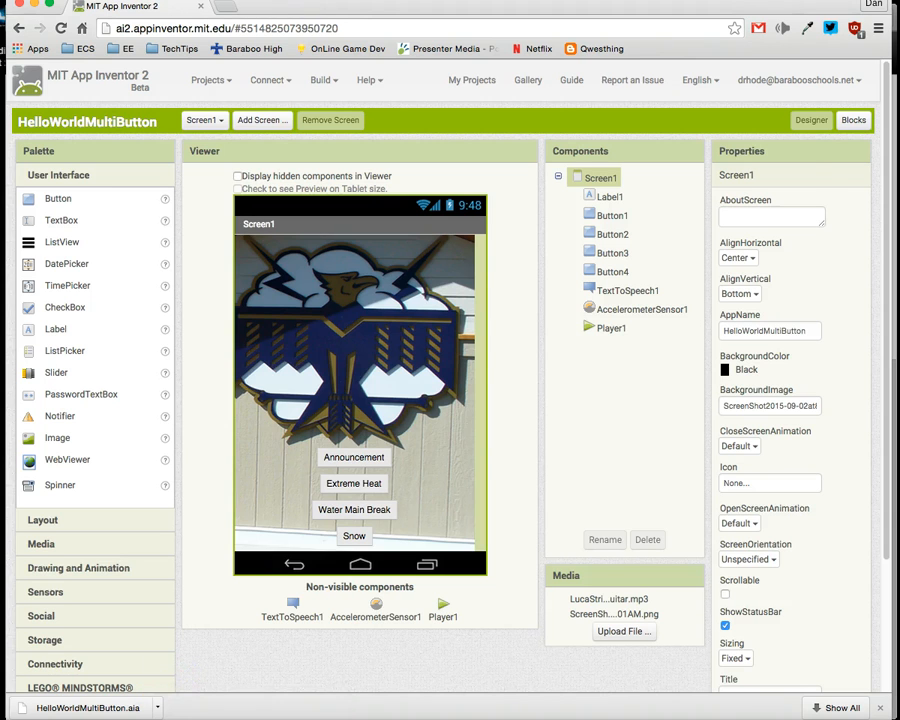
left_click(623, 631)
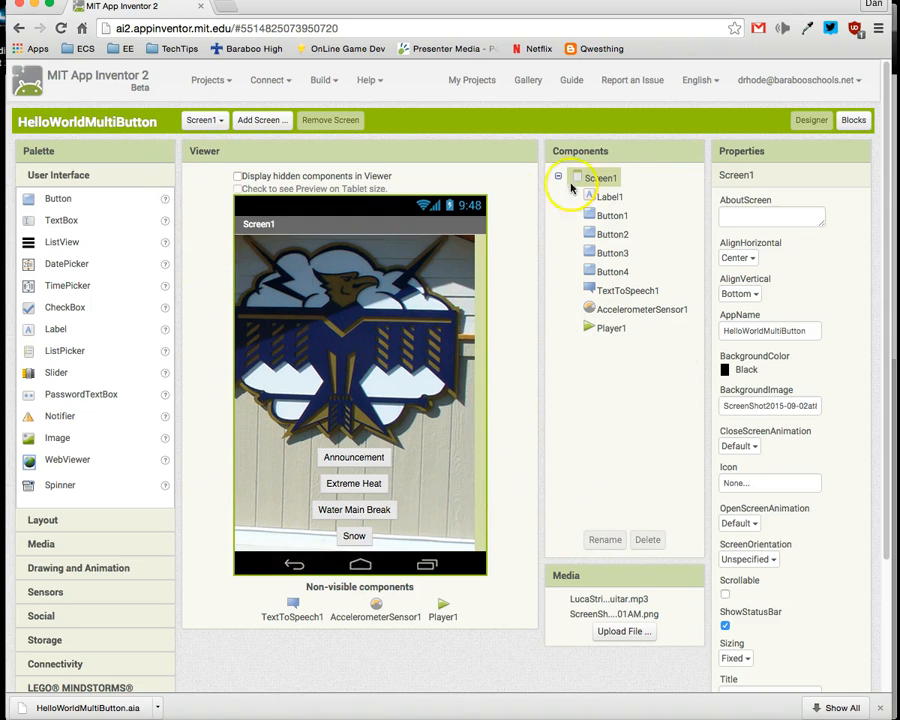
left_click(210, 80)
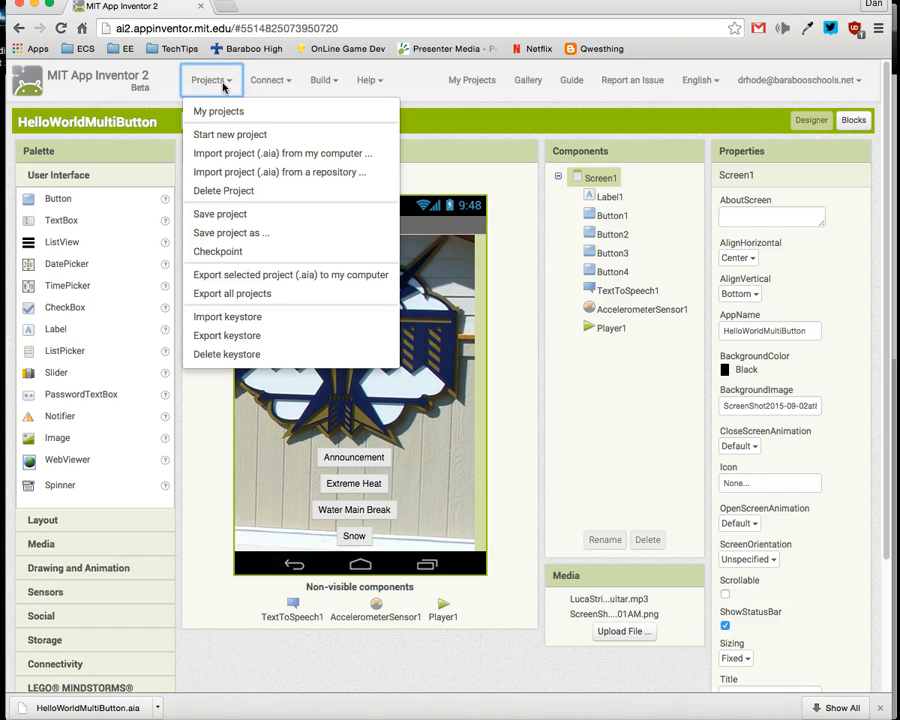
mouse_move(290, 79)
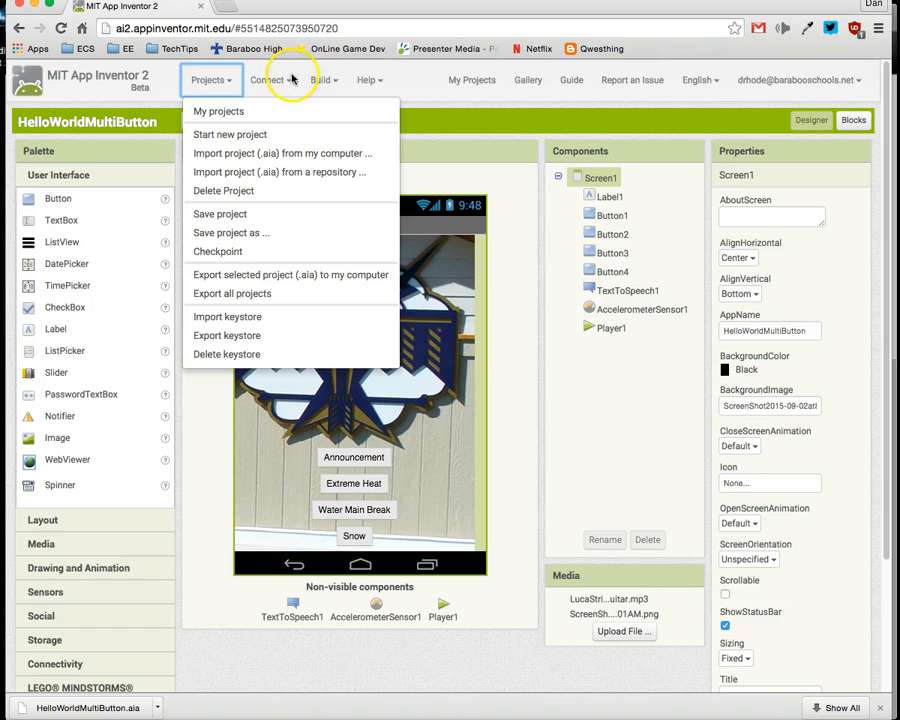
Build HelloWorldMultiButton into an .apk saved to the computer via Build > App
left_click(320, 80)
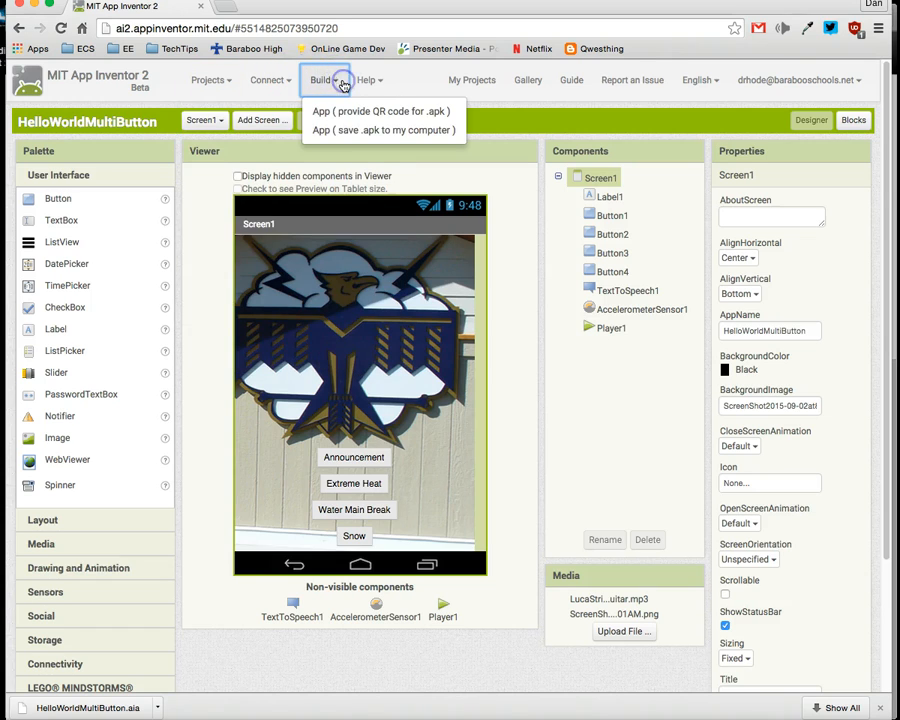
mouse_move(383, 130)
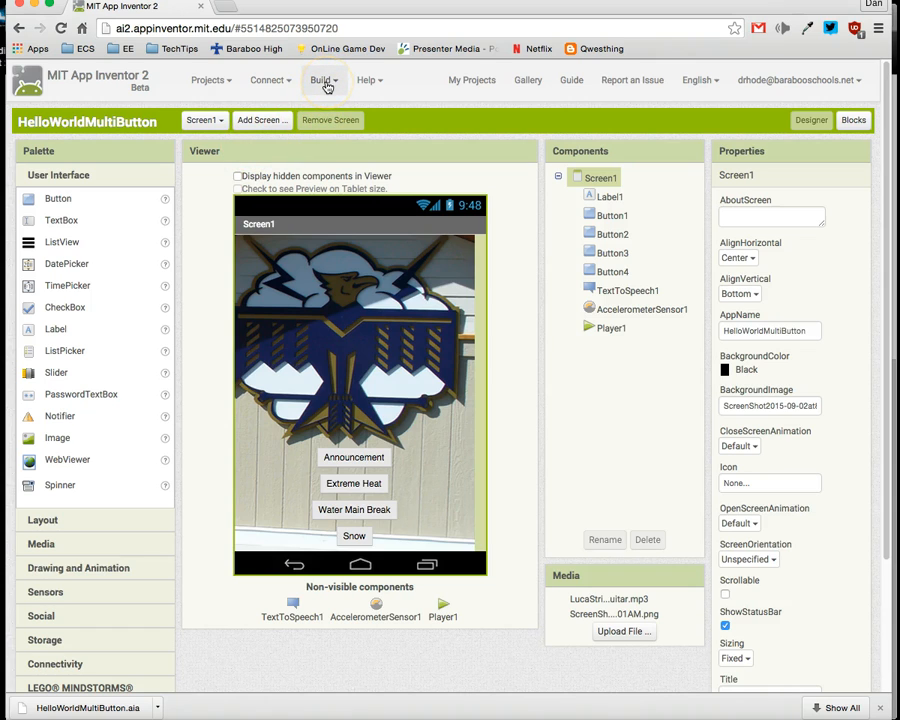
left_click(322, 80)
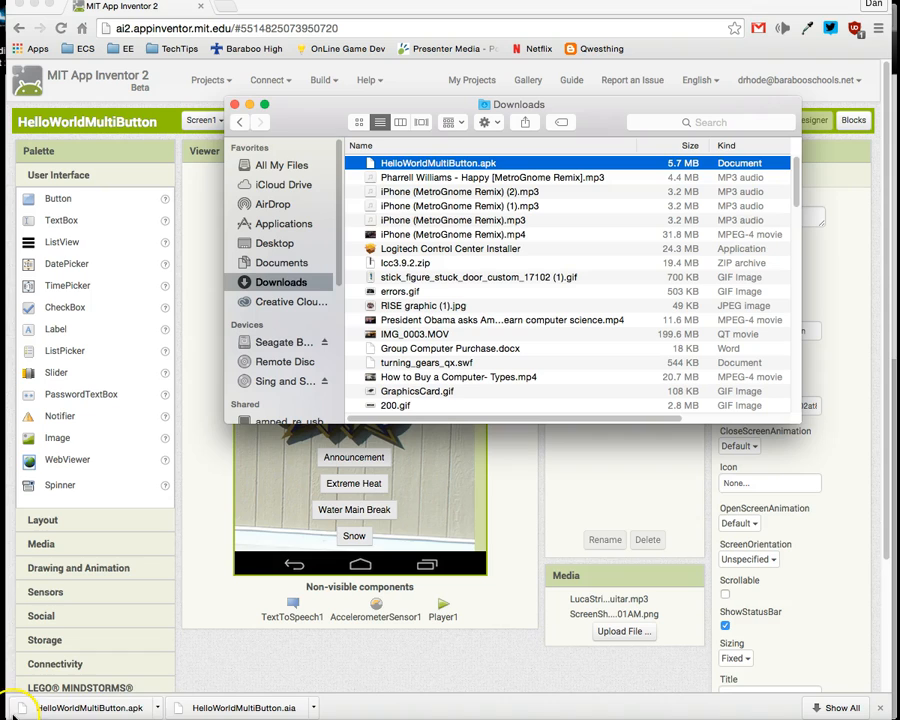
mouse_move(428, 104)
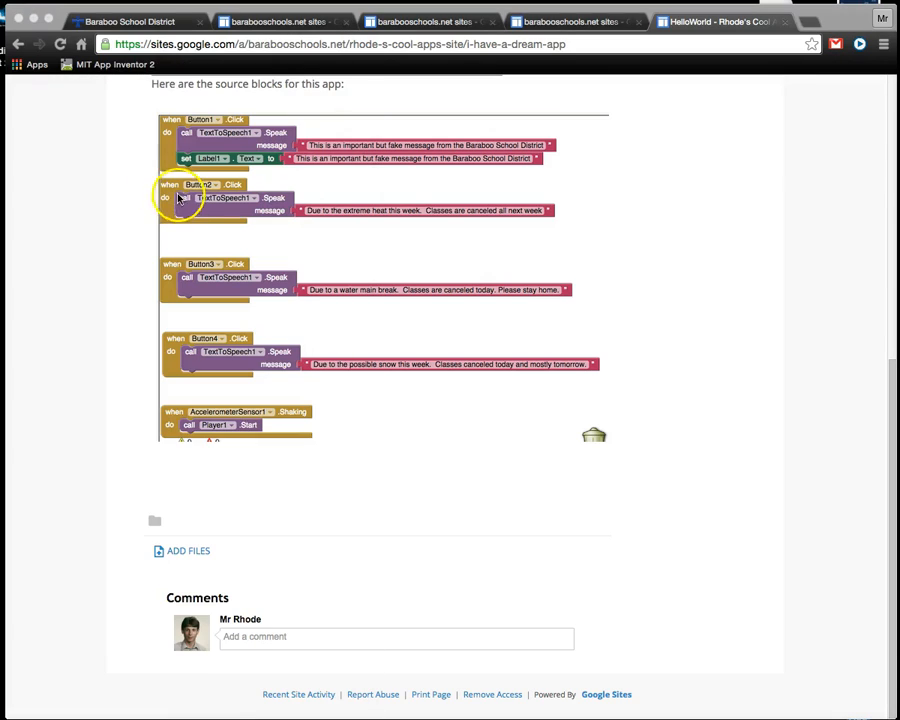
mouse_move(348, 489)
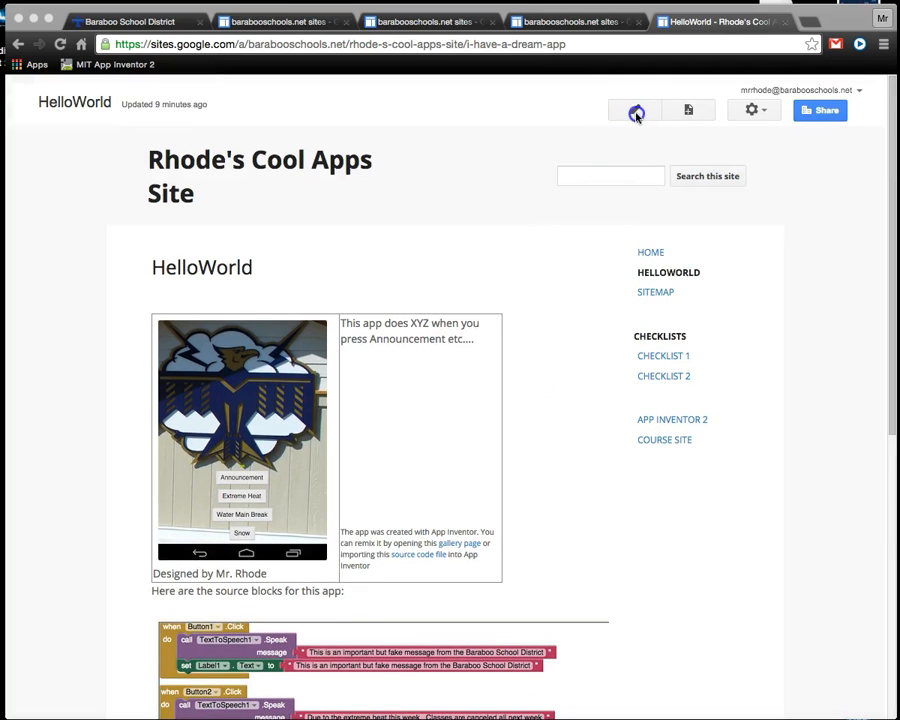
Switch the HelloWorld page into edit mode and move down to the attachments area
left_click(635, 110)
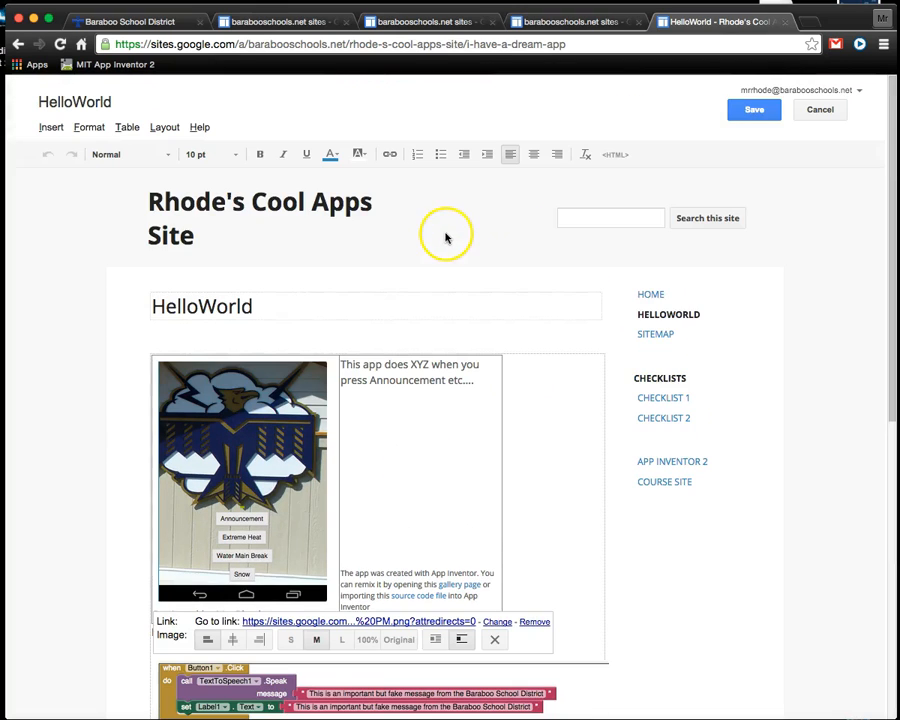
scroll("down", 3)
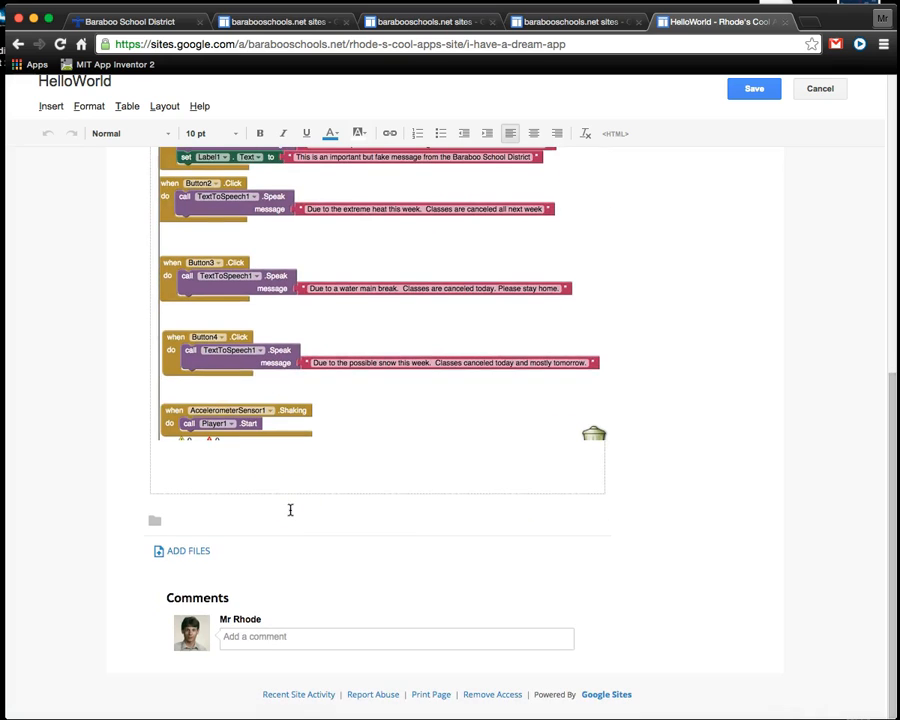
Attach HelloWorldMultiButton.aia and HelloWorldMultiButton.apk from the Desktop to the page for upload
left_click(188, 551)
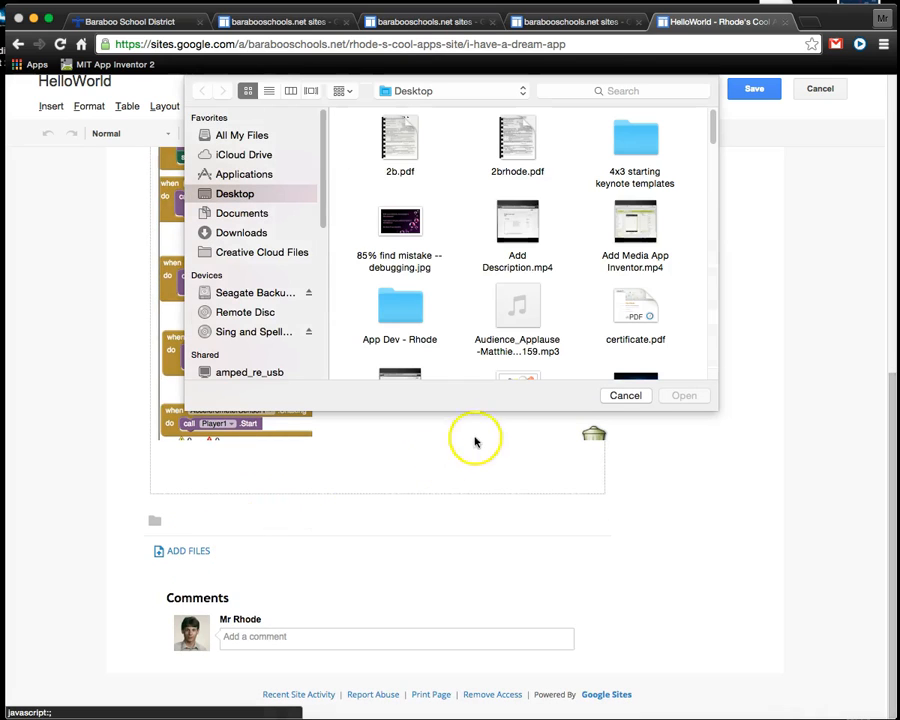
mouse_move(712, 120)
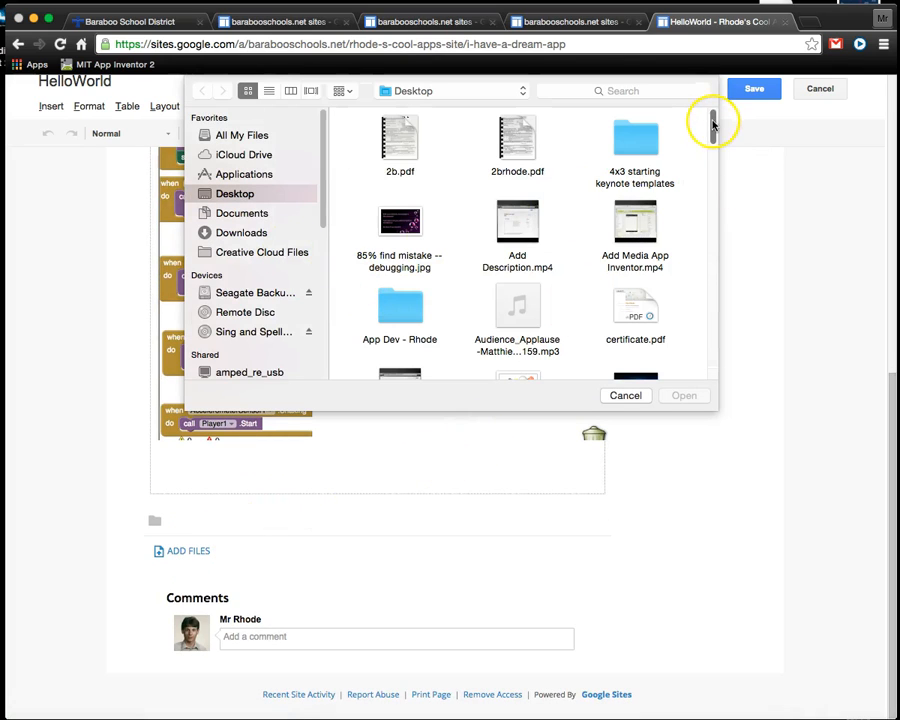
scroll("down", 3)
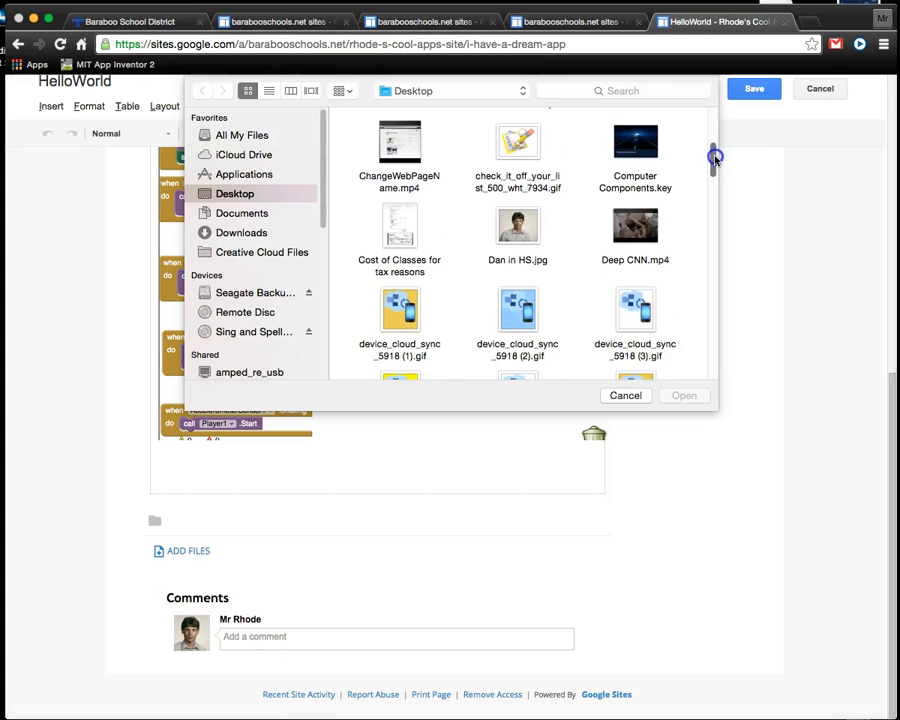
scroll("down", 3)
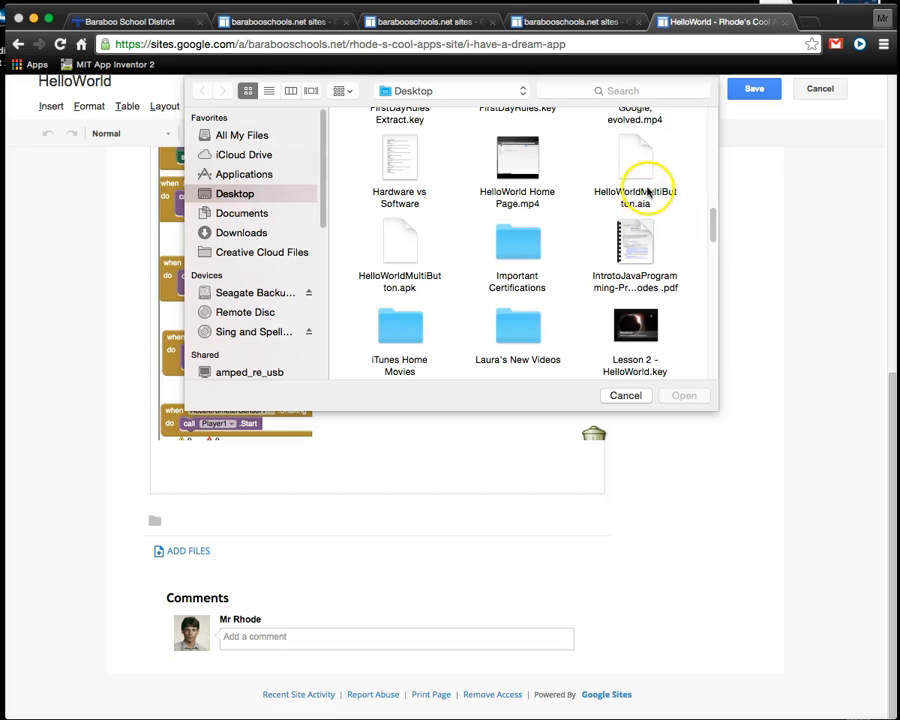
left_click(635, 160)
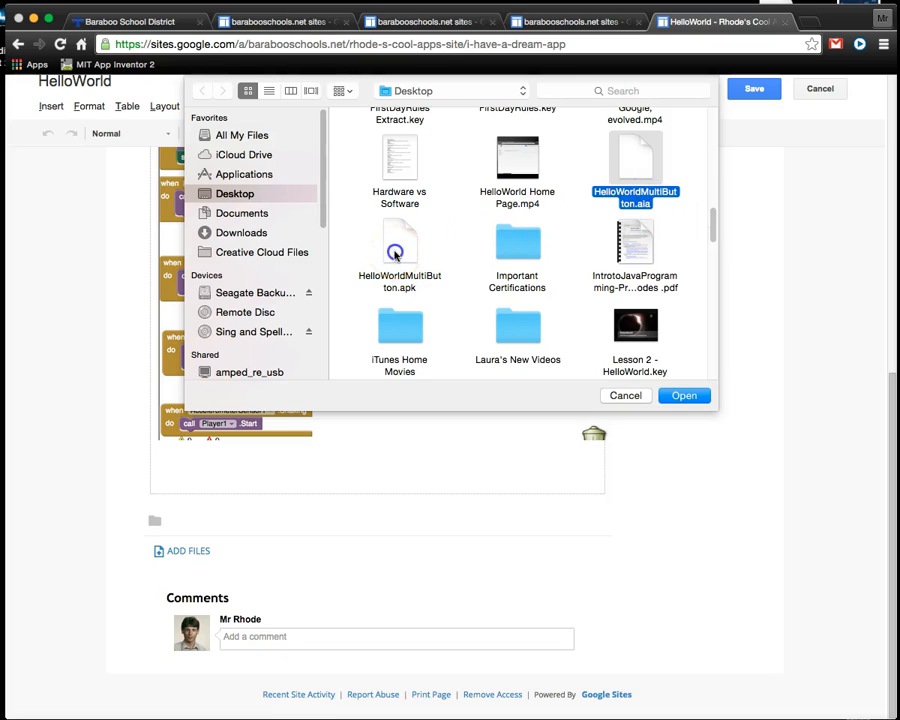
left_click(399, 250)
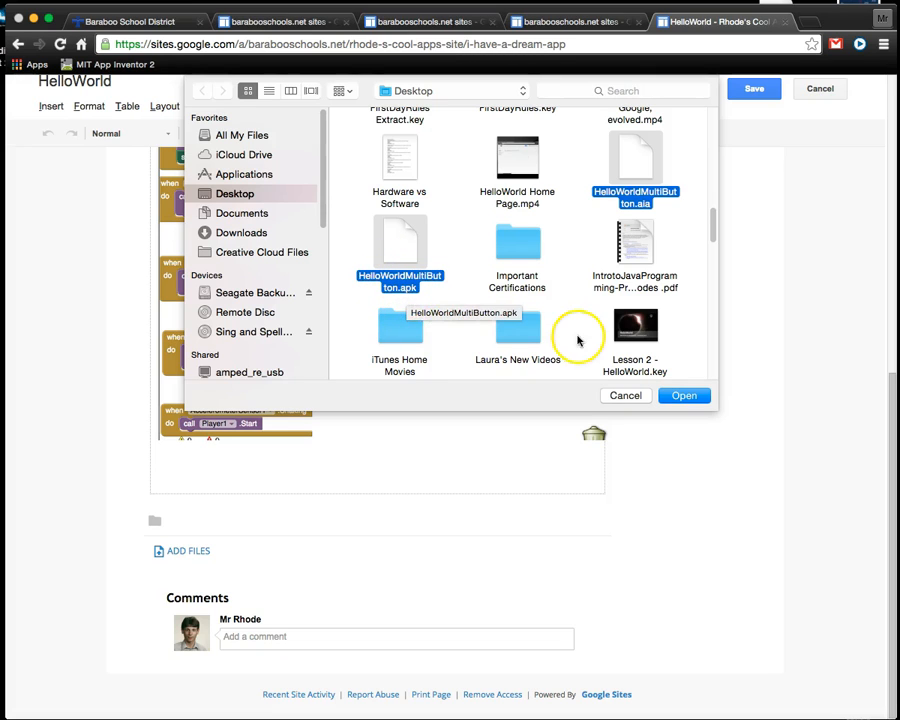
left_click(684, 395)
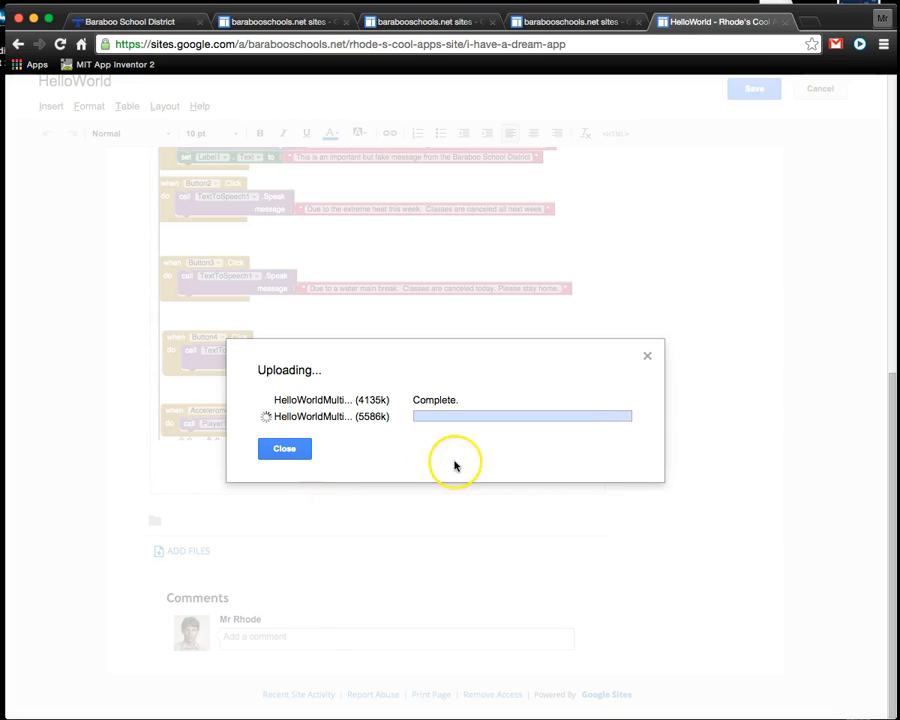
Dismiss the finished upload dialog and save the edited HelloWorld page
left_click(284, 448)
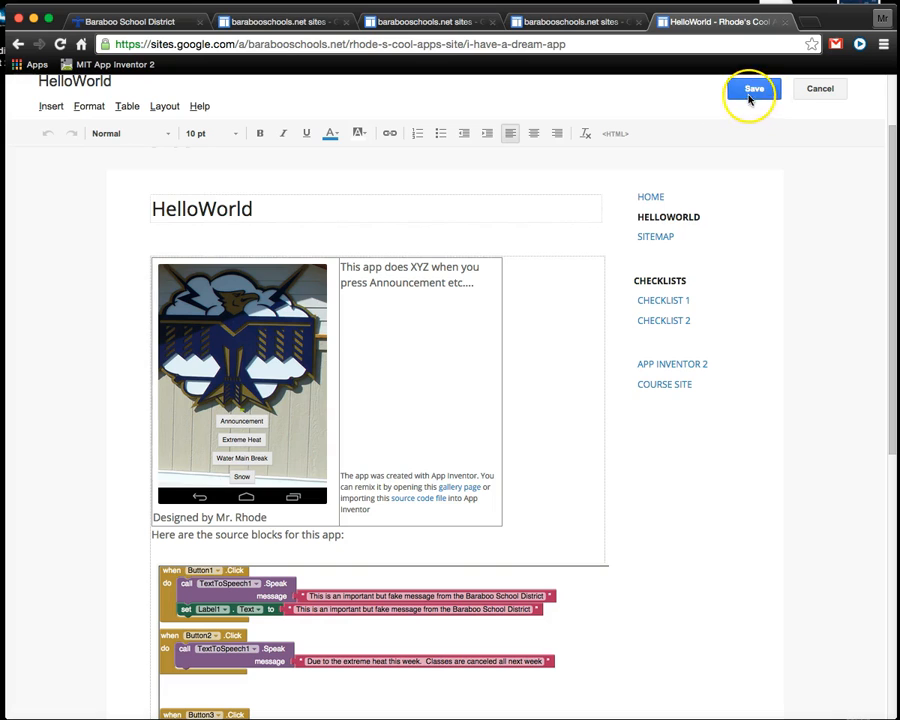
mouse_move(753, 88)
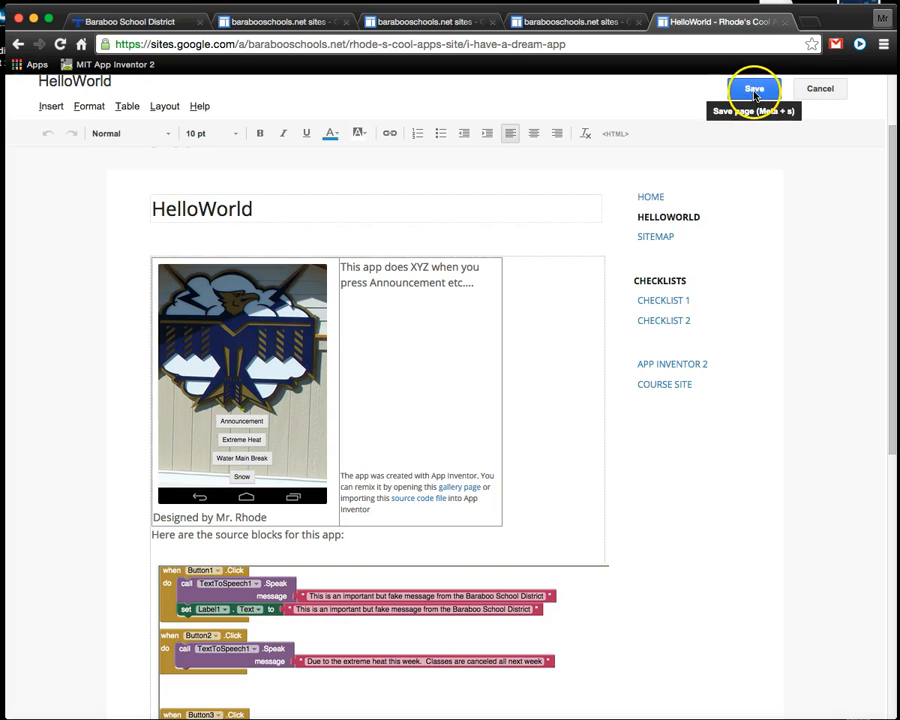
left_click(753, 88)
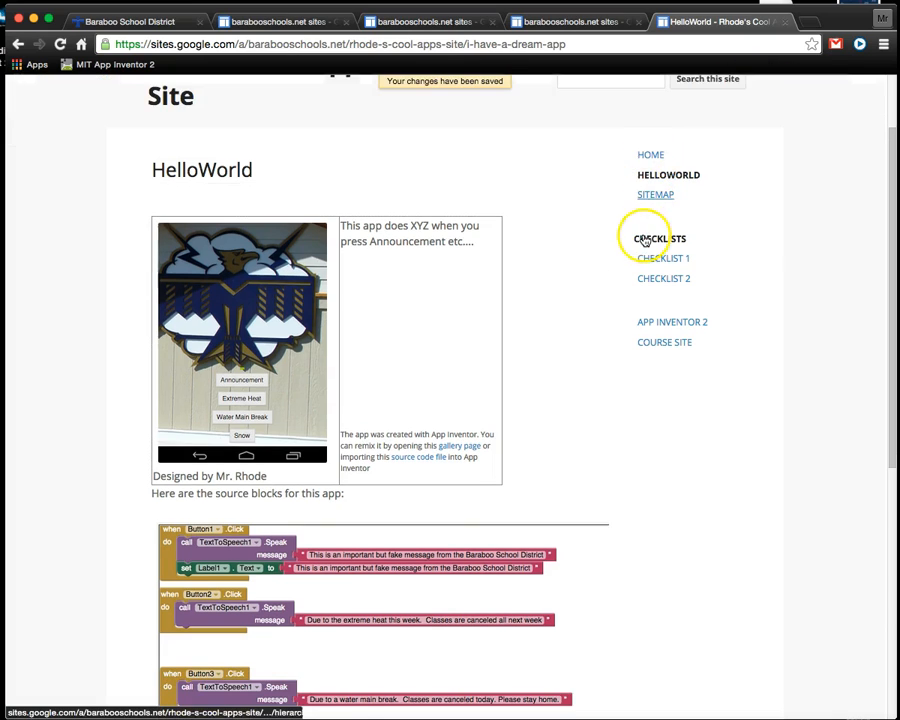
scroll("down", 3)
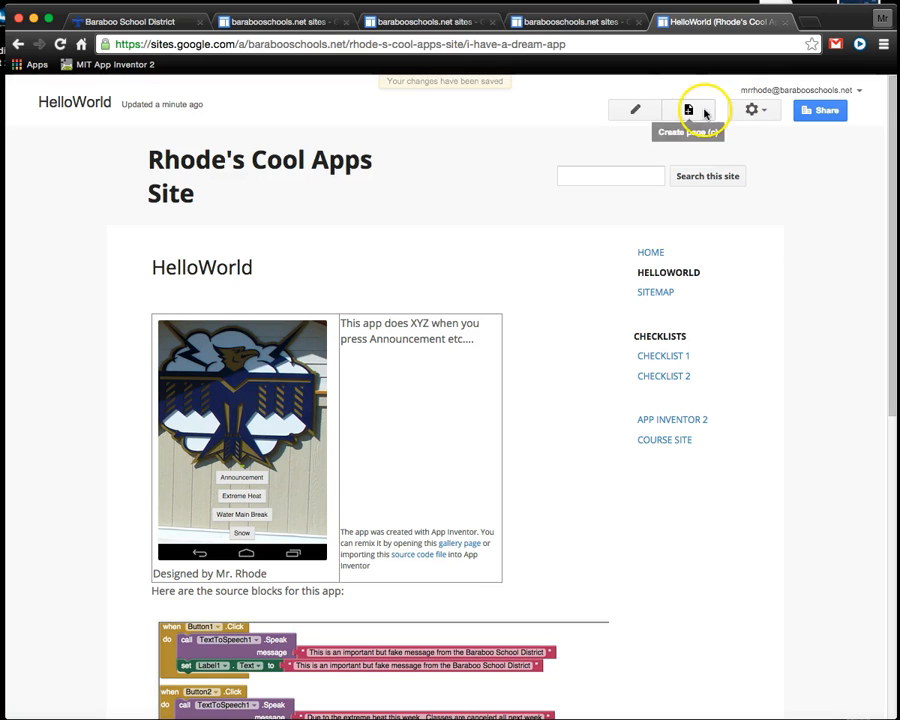
View the HelloWorld page's revision history showing seven versions, then head back toward the site
left_click(779, 110)
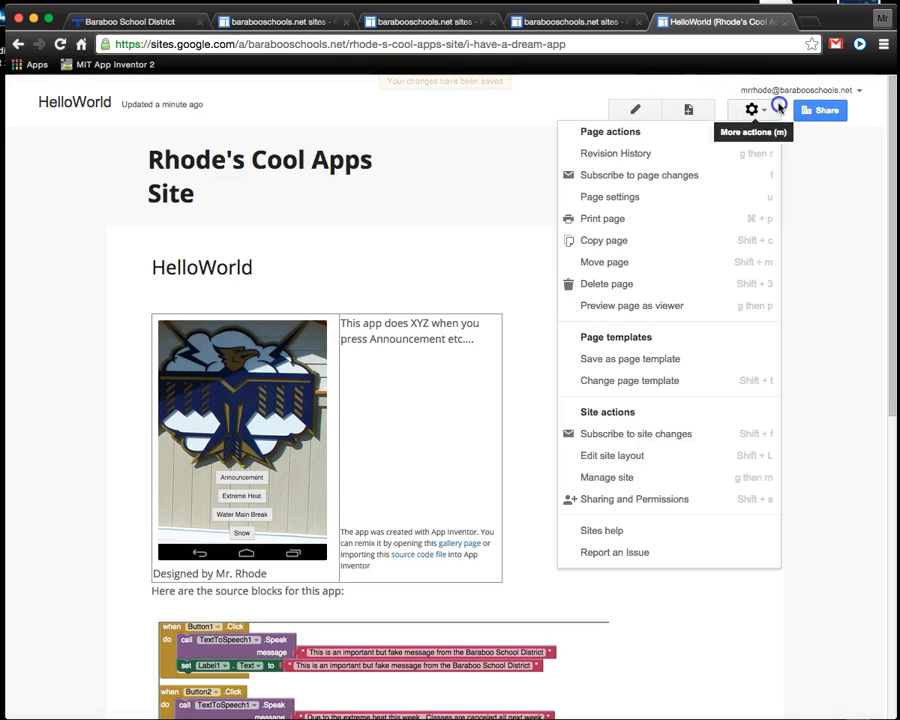
left_click(615, 153)
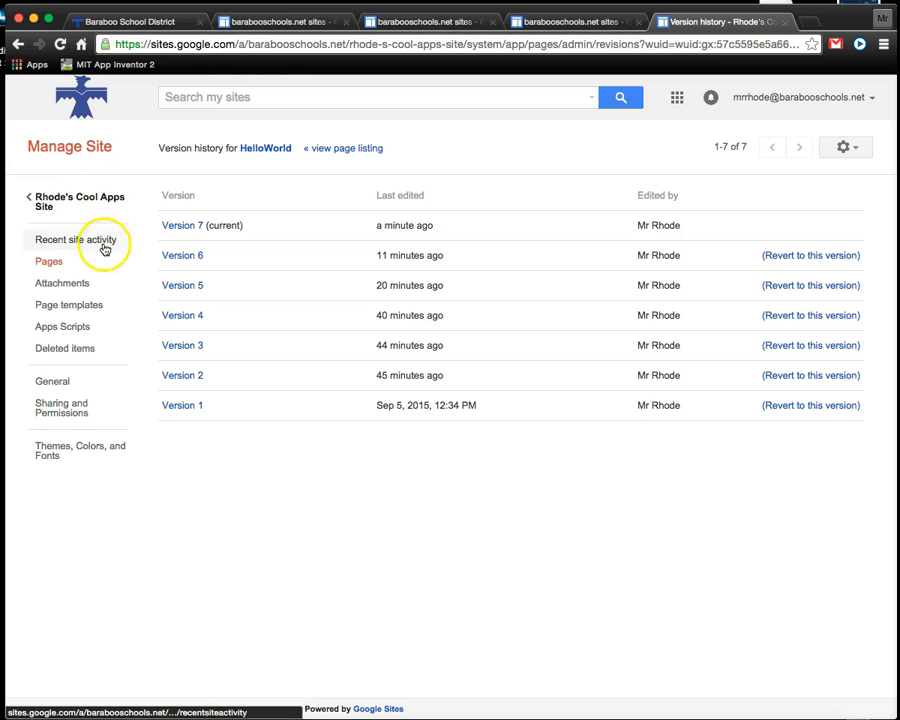
left_click(79, 201)
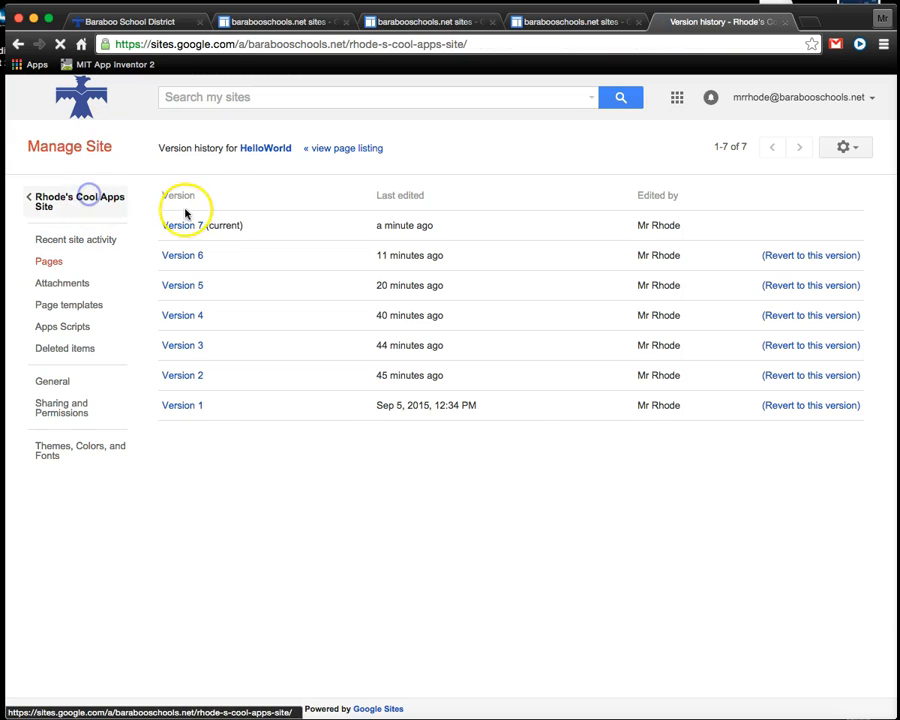
Reopen the HelloWorld page from the home page and reveal the attached .aia and .apk files
left_click(78, 201)
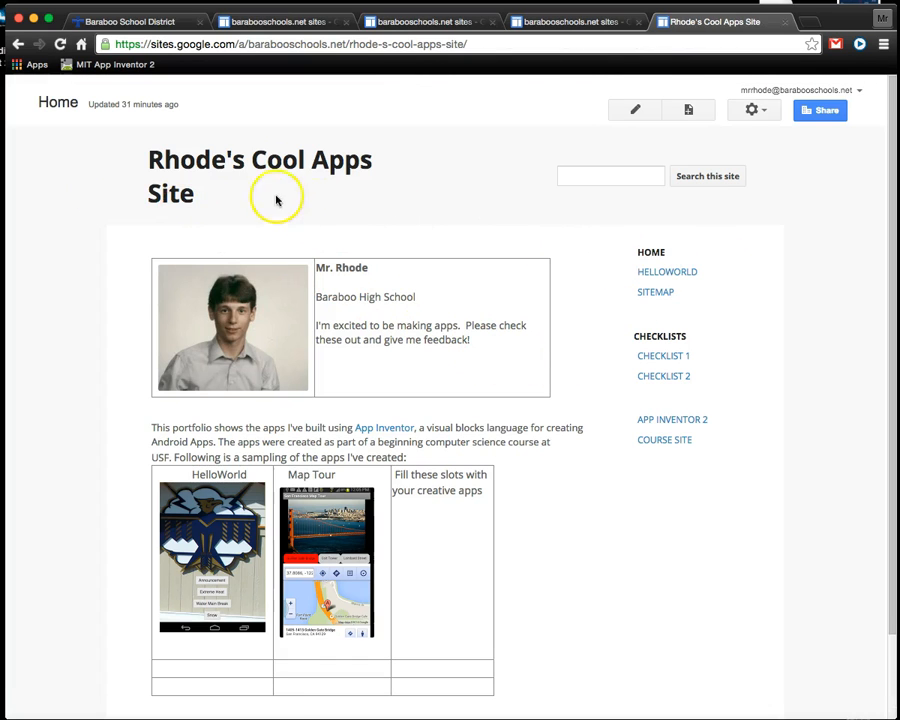
mouse_move(605, 289)
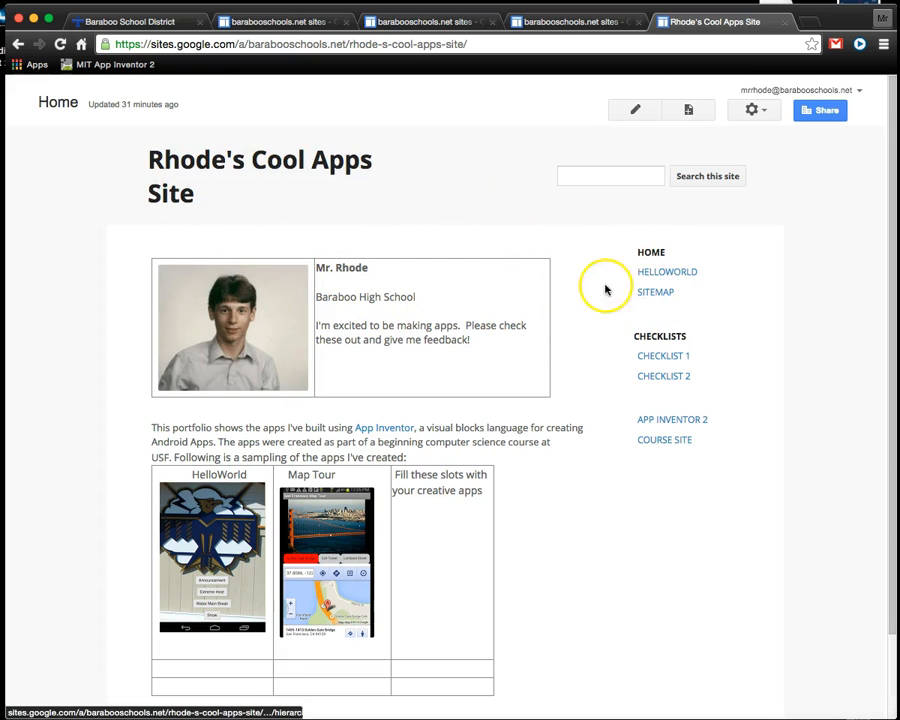
left_click(667, 271)
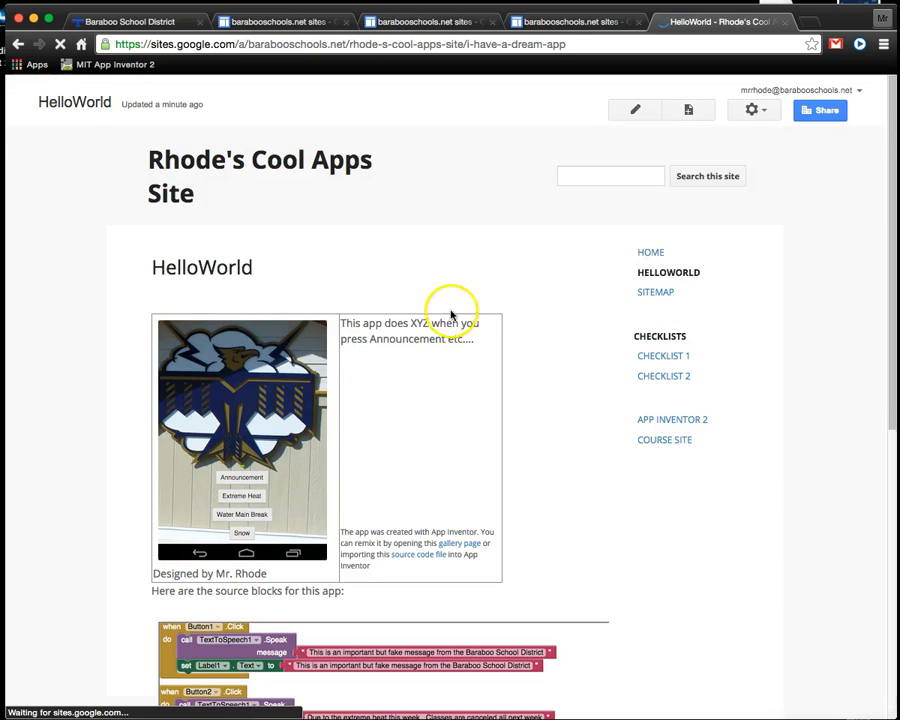
scroll("down", 3)
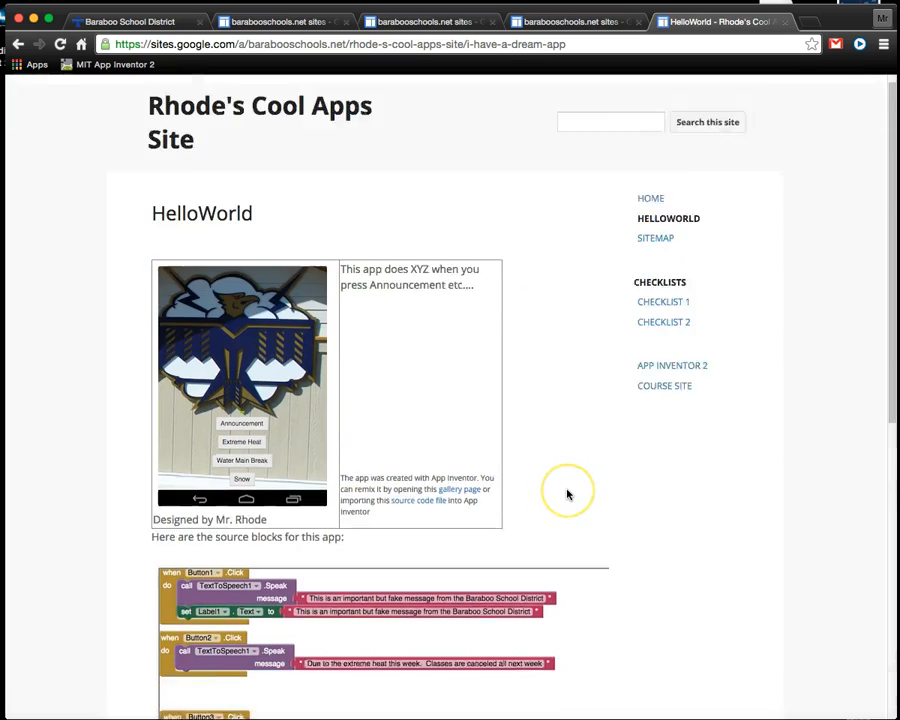
scroll("down", 3)
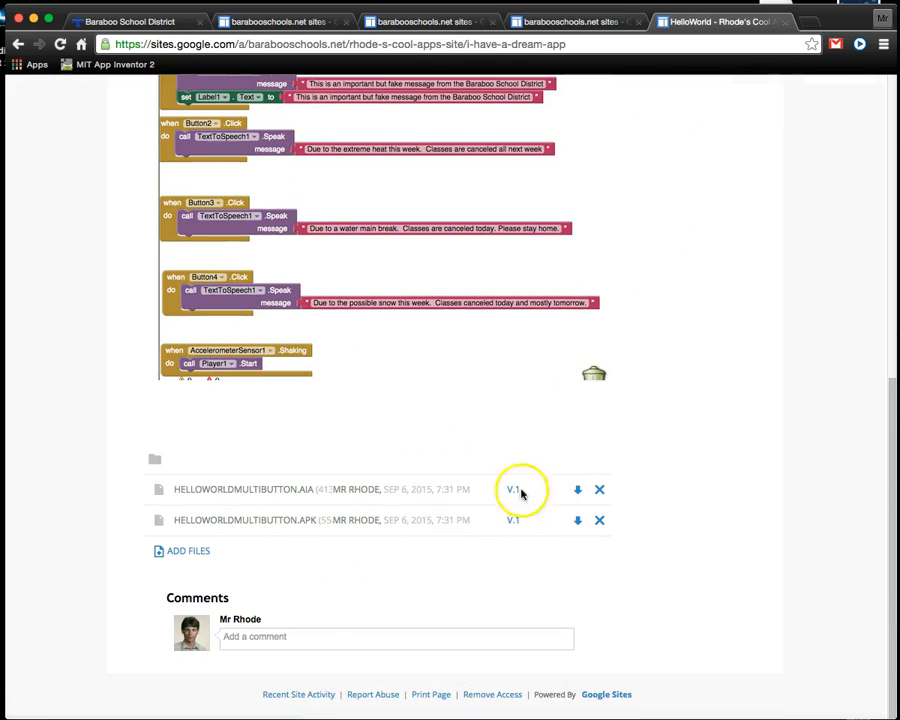